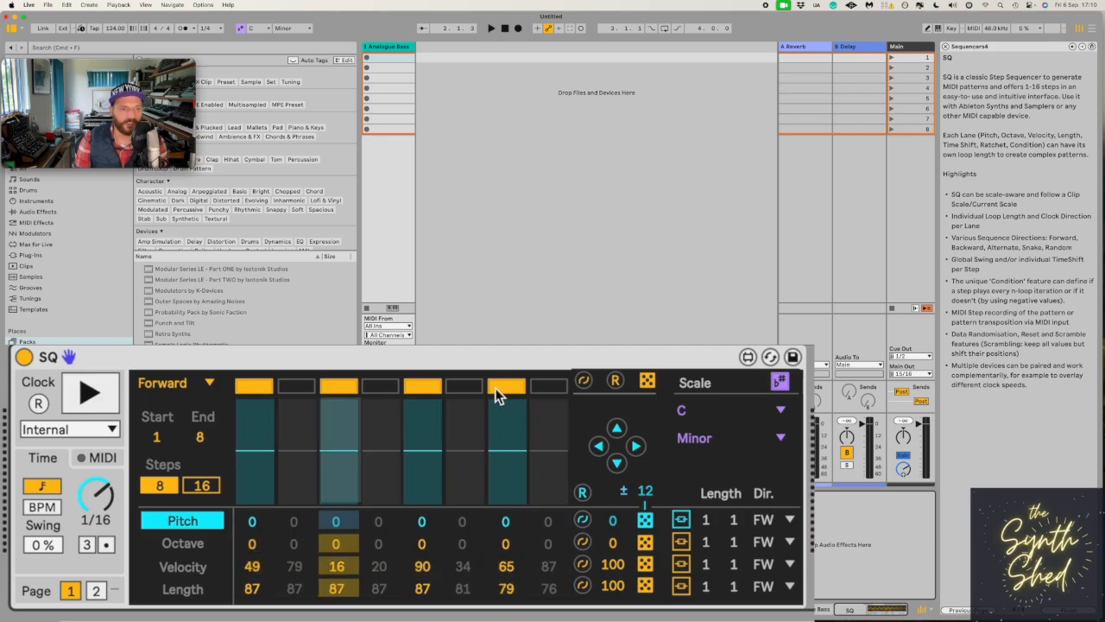
Toggle SQ's step timing to free BPM rate and back to synced note divisions
left_click(201, 483)
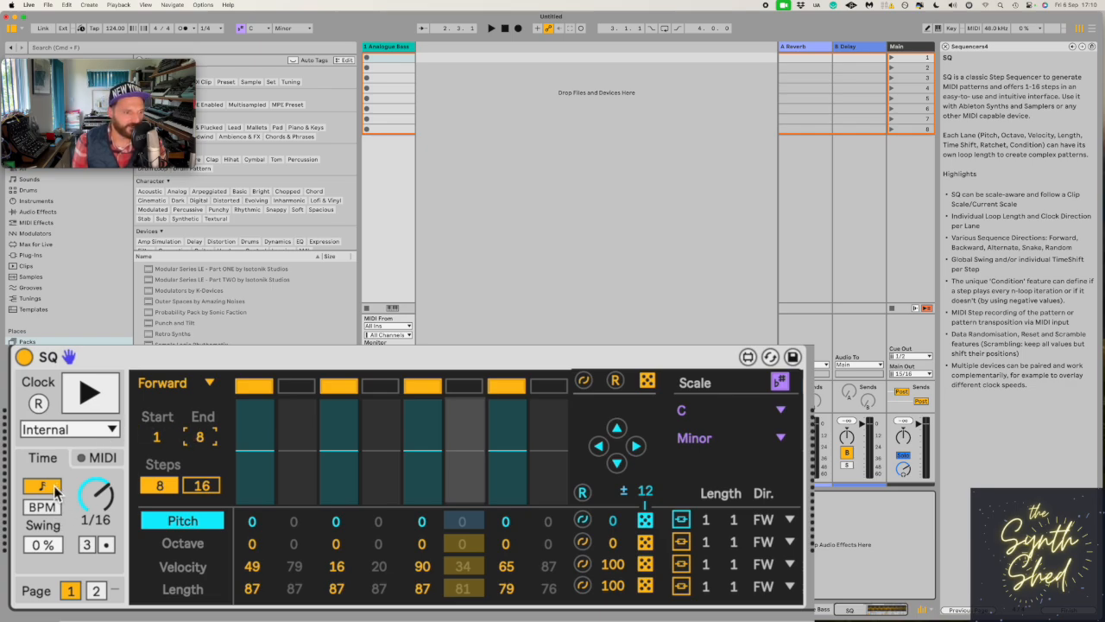
left_click(42, 498)
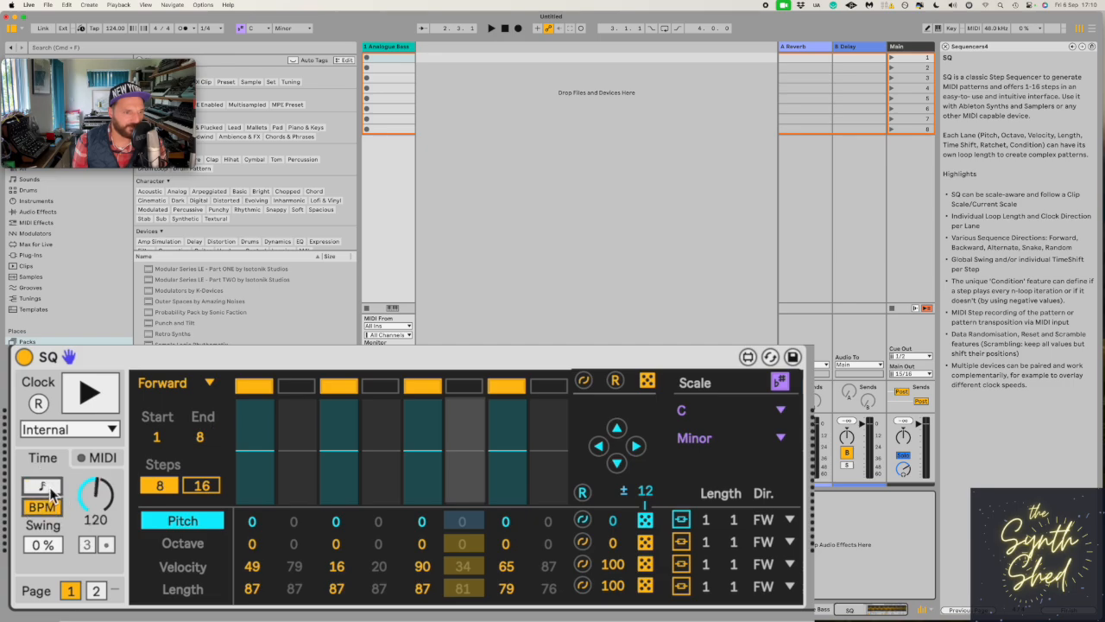
left_click(42, 508)
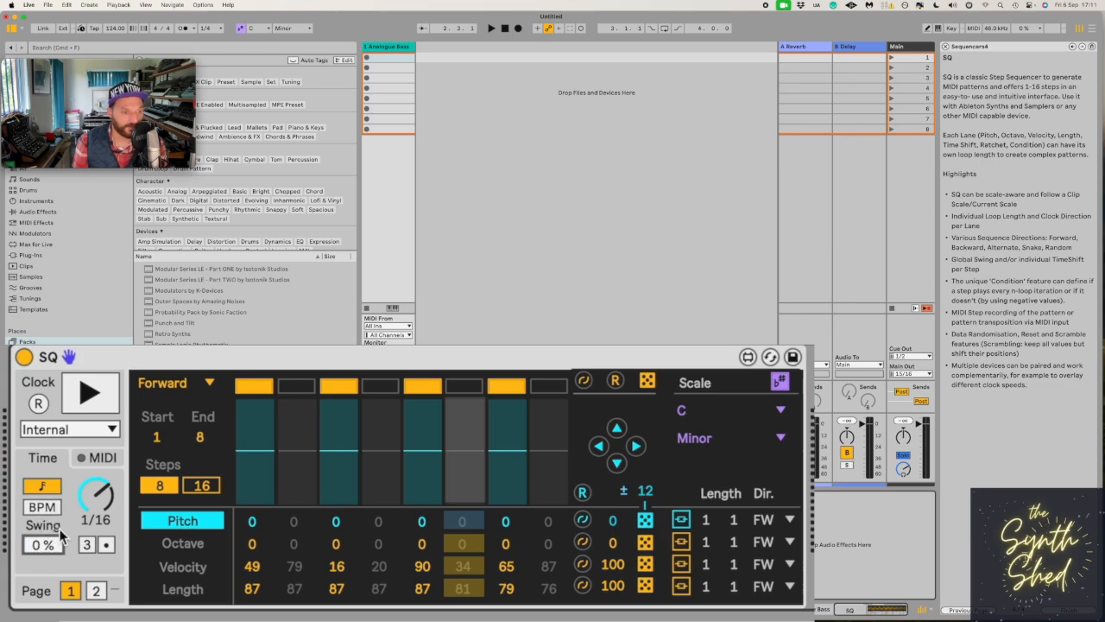
Randomize the Pitch lane's eight steps to varied values like -7, 2, -6, 5, -4 in C minor
left_click(183, 589)
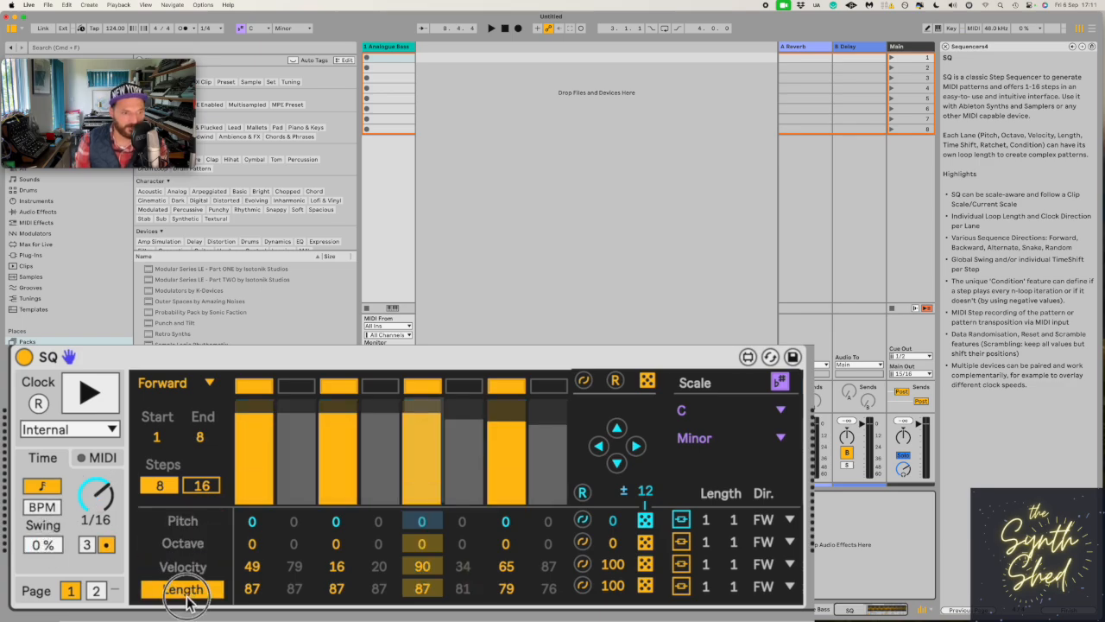
mouse_move(194, 536)
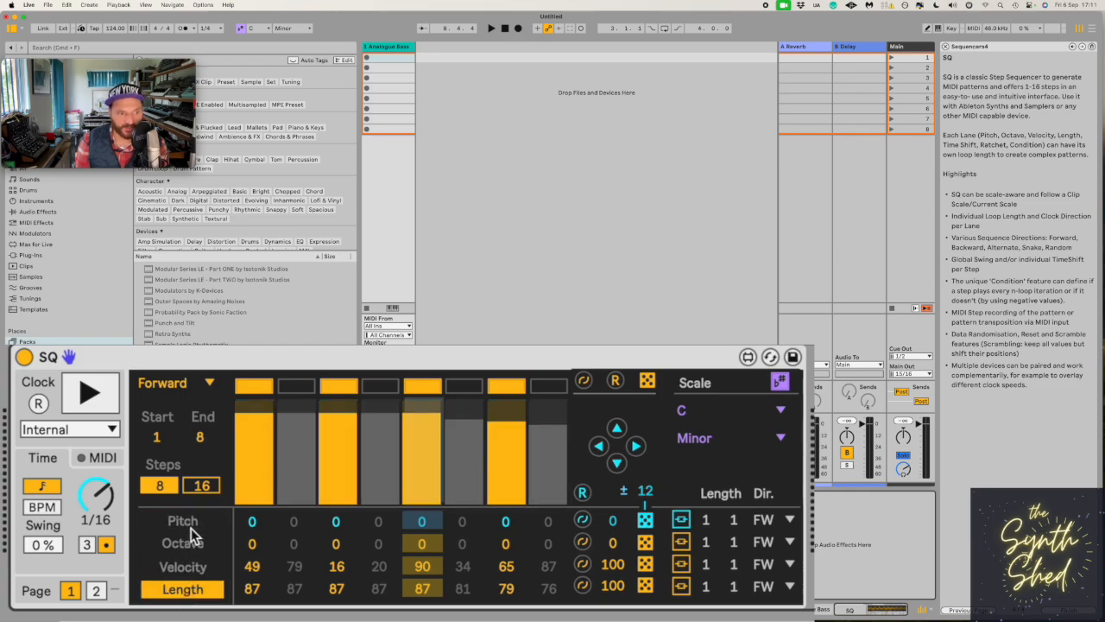
left_click(183, 520)
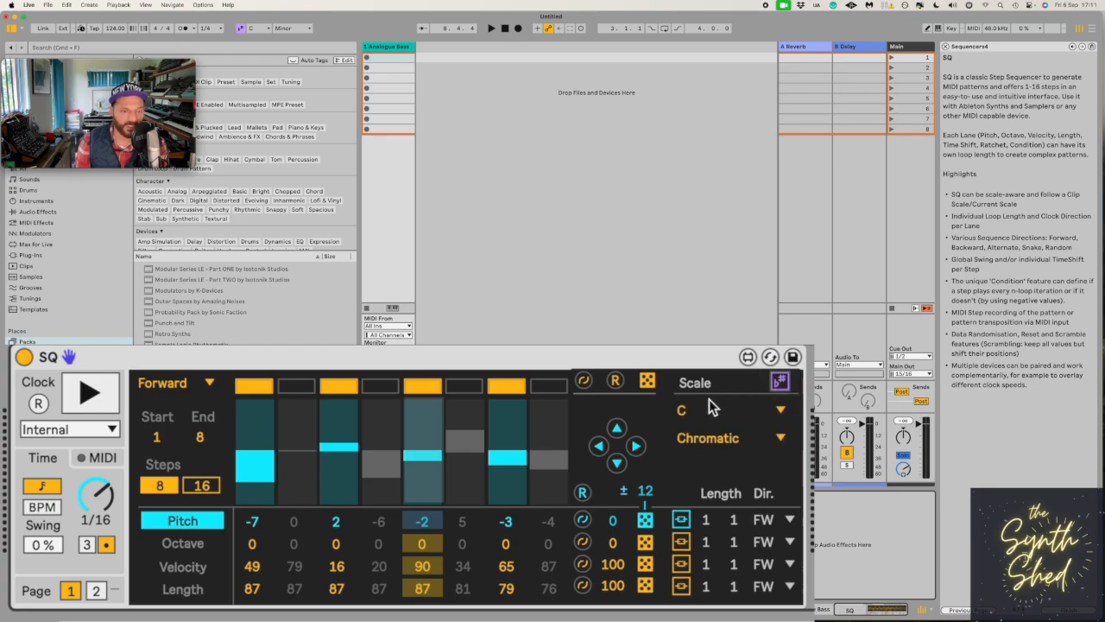
left_click(707, 438)
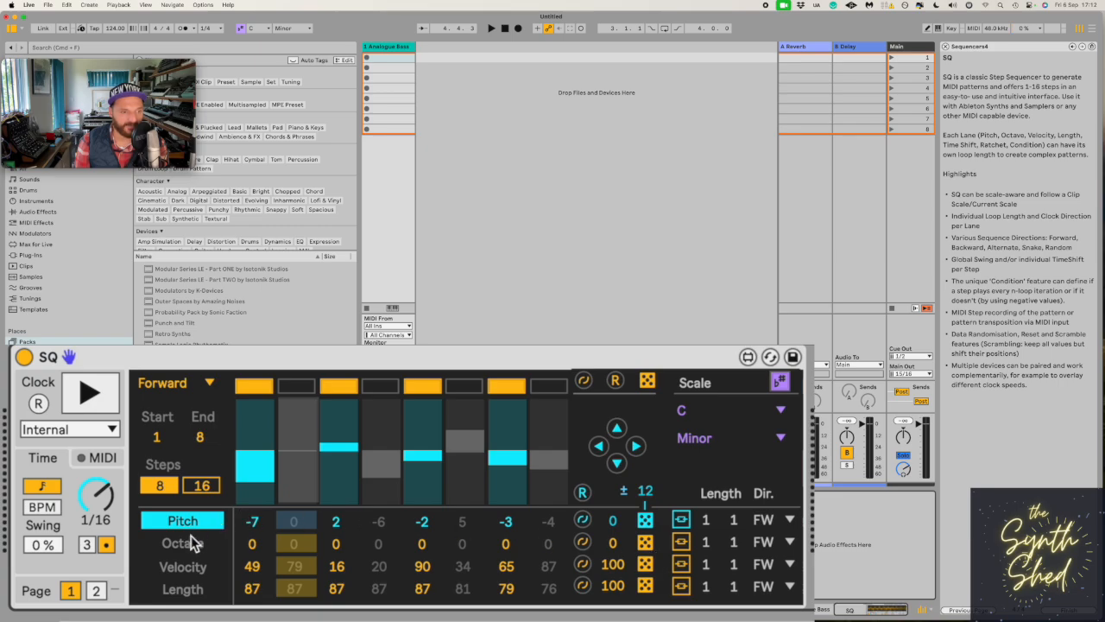
Show the Octave lane's steps and shift the pitch of all steps together slightly
left_click(183, 542)
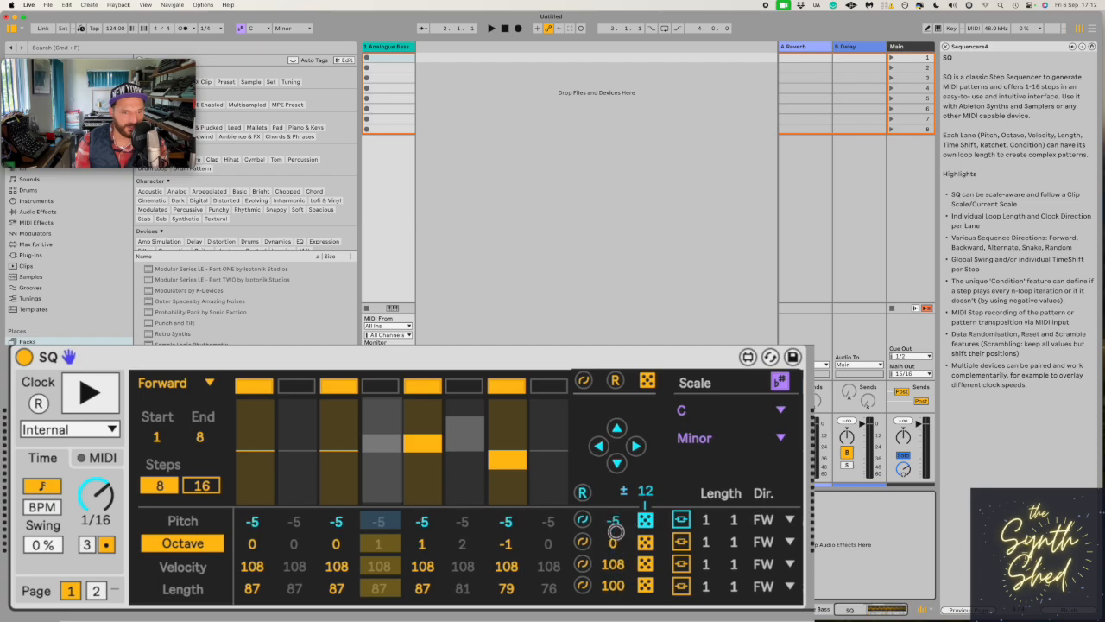
left_click_drag(613, 518, 612, 504)
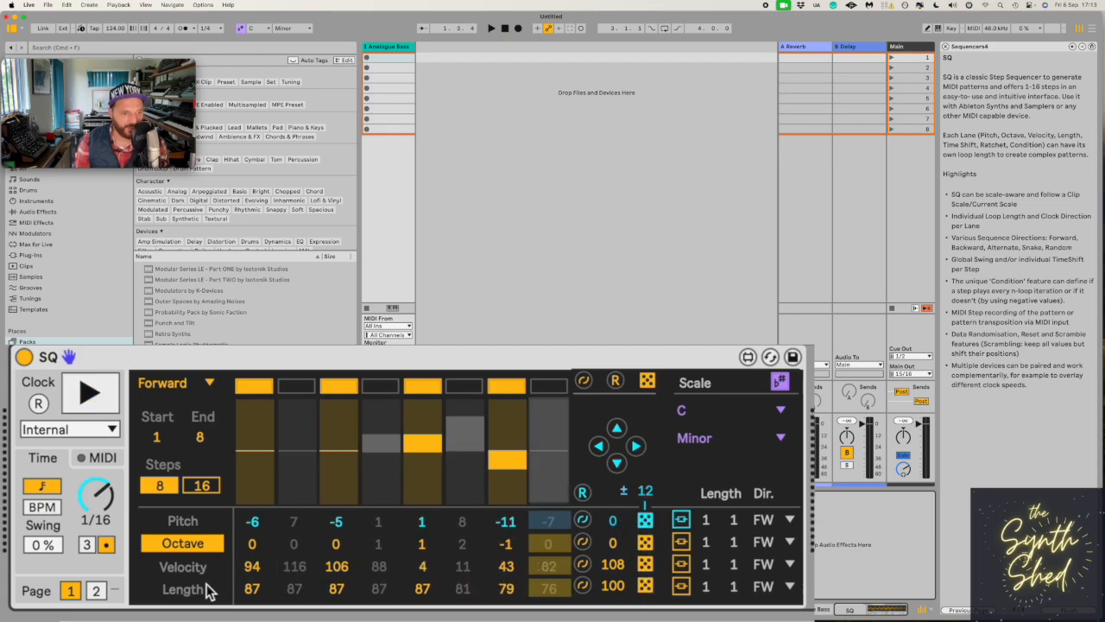
Show the Length lane's step values ready for randomizing note lengths
left_click(183, 589)
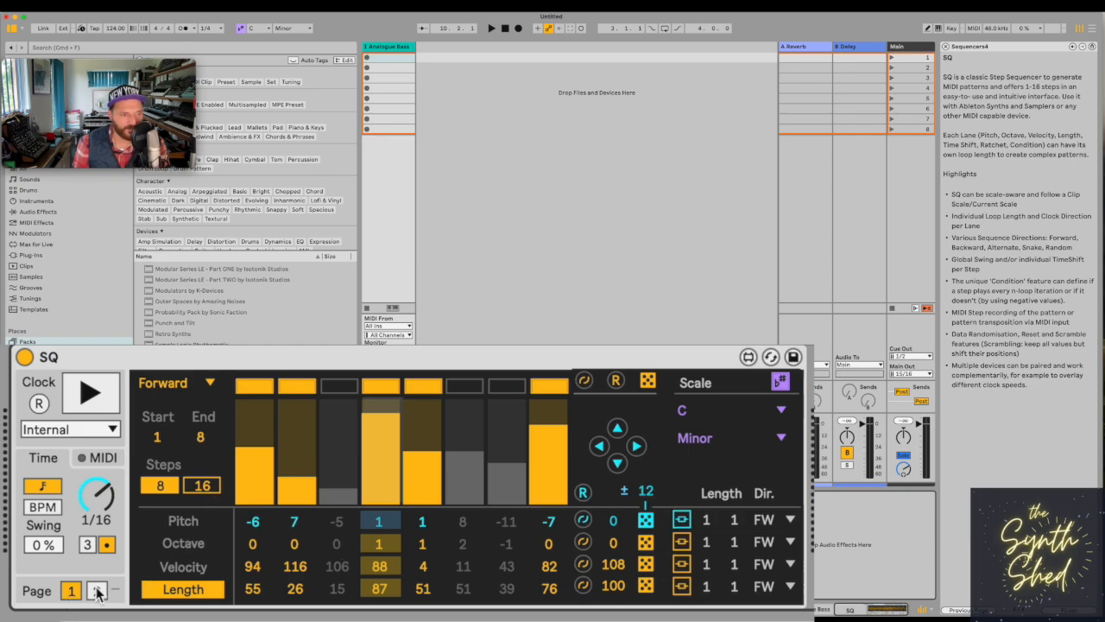
Change SQ's scale from C Minor to C Chromatic and reshape the pitch steps
left_click(96, 590)
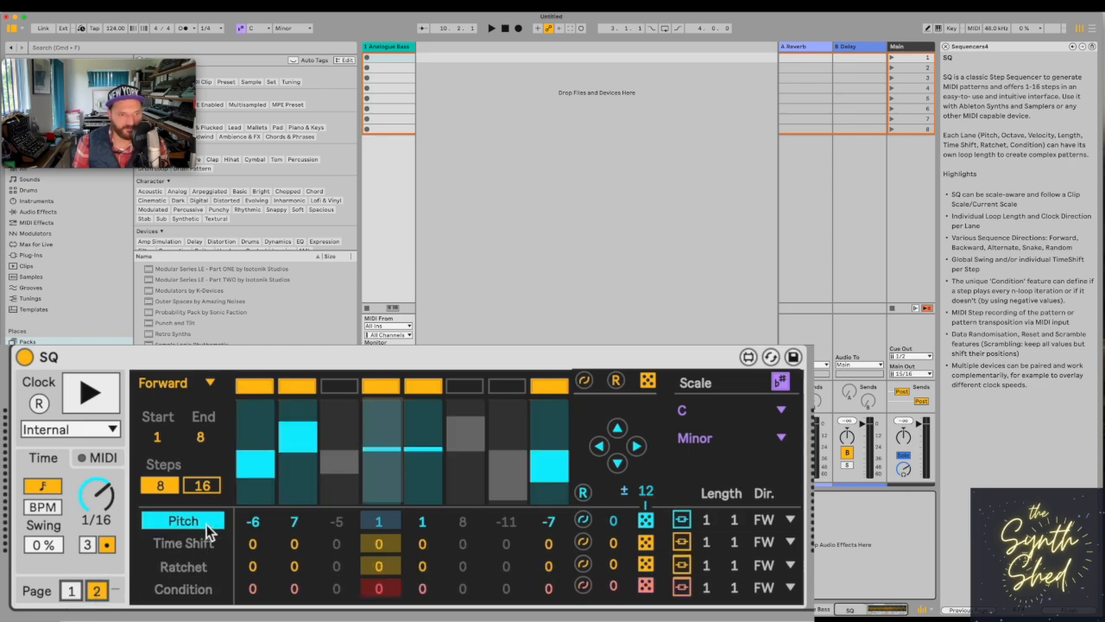
mouse_move(544, 535)
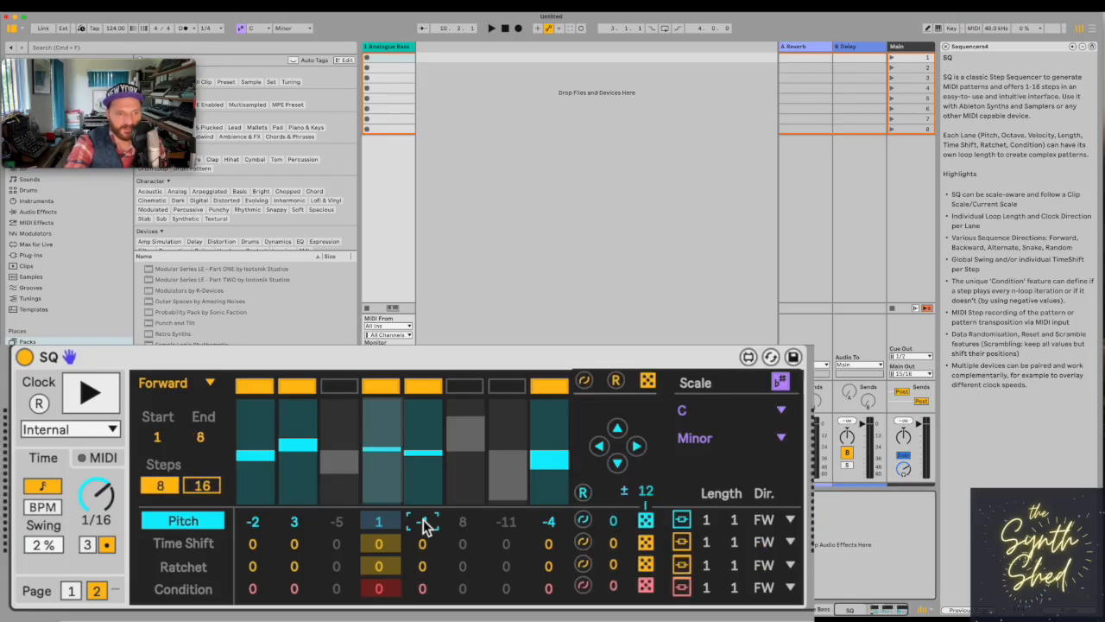
left_click(157, 435)
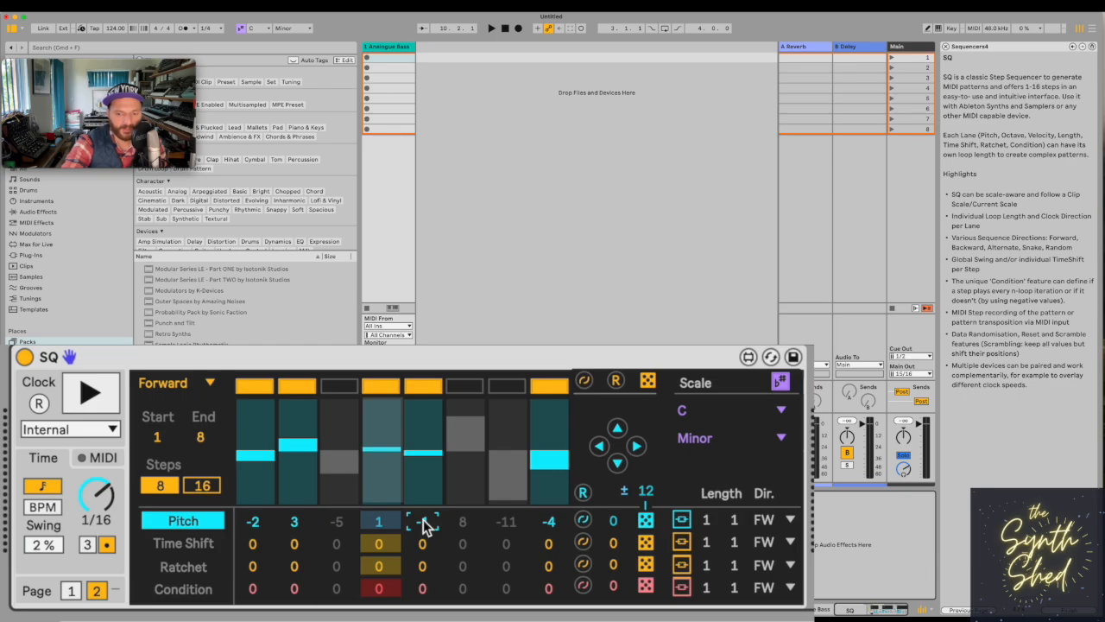
left_click(732, 439)
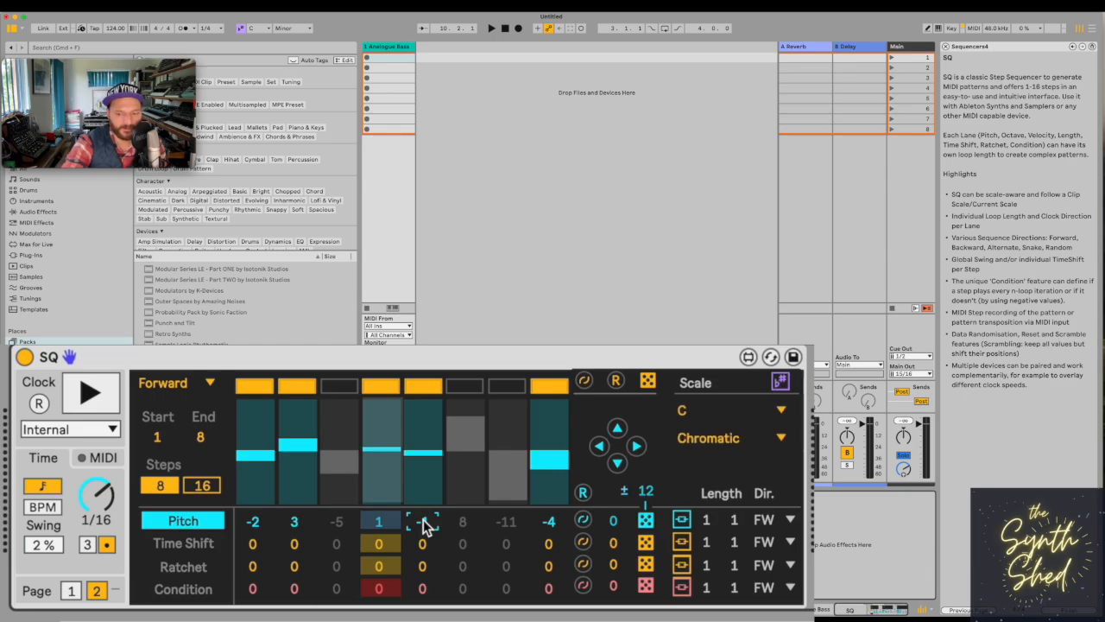
left_click(708, 438)
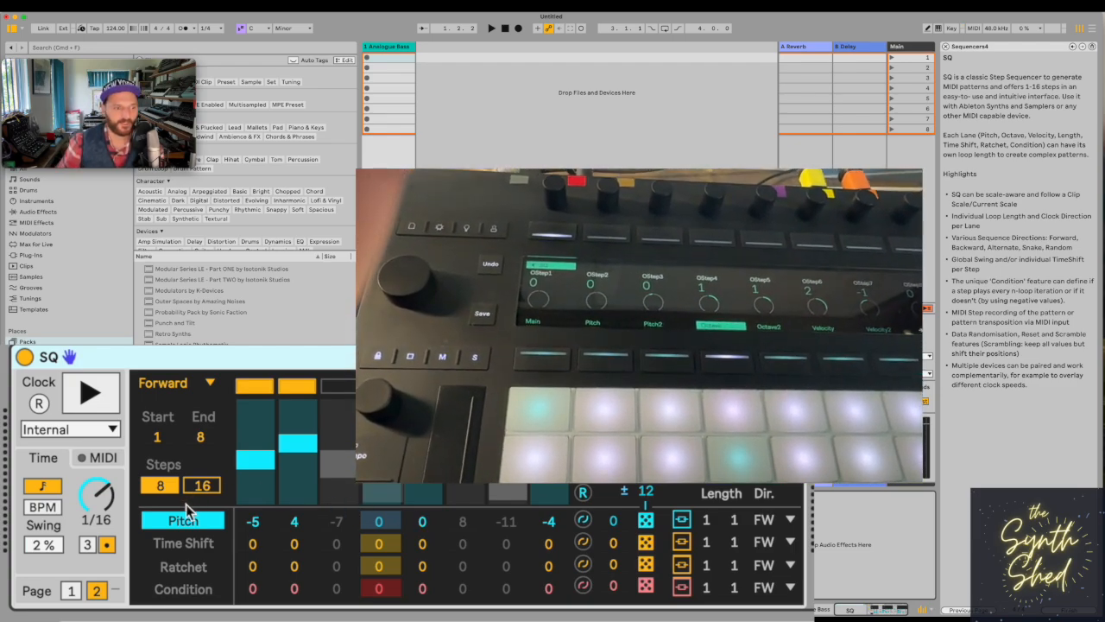
Show SQ's Page 1 rows for Pitch, Octave, Velocity and Length
left_click(71, 591)
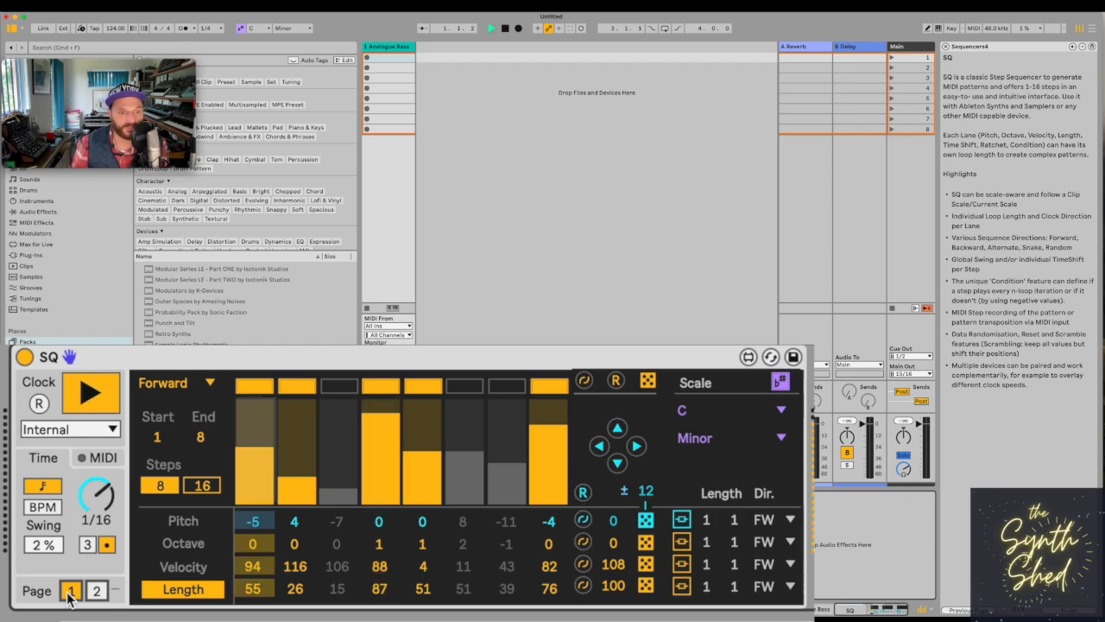
Switch to the first lane page and randomize the Velocity and Length step values
left_click(89, 394)
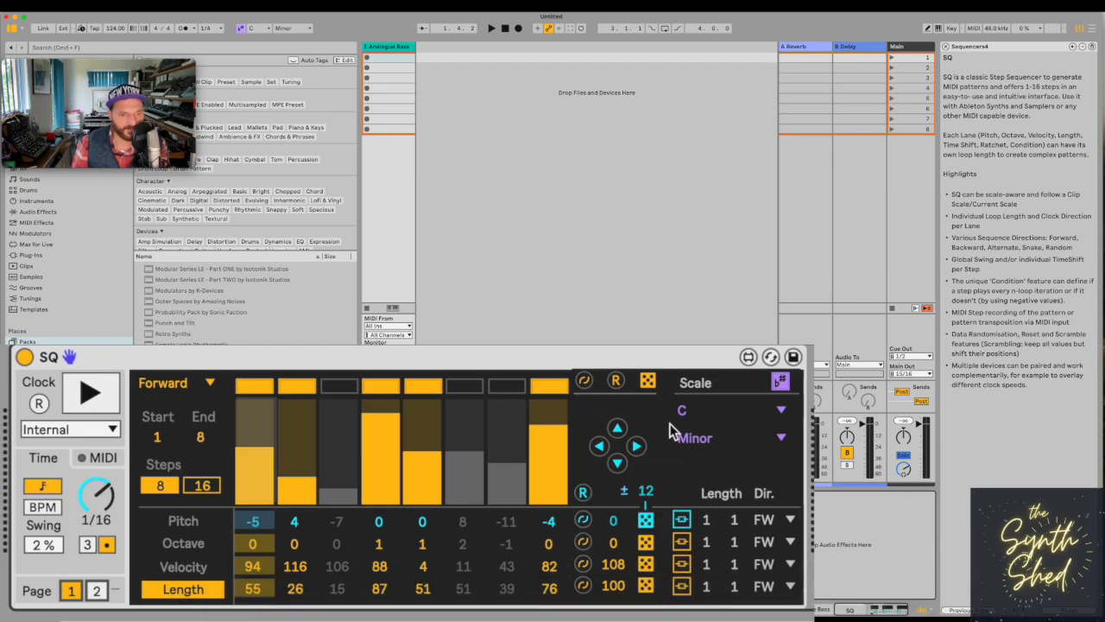
left_click(645, 562)
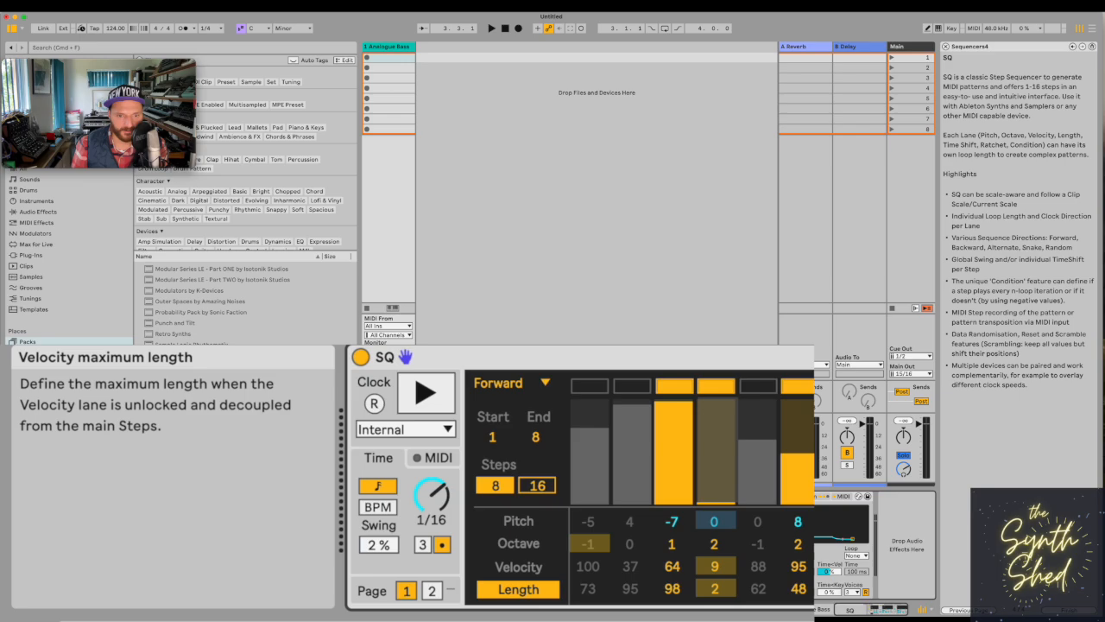
mouse_move(591, 542)
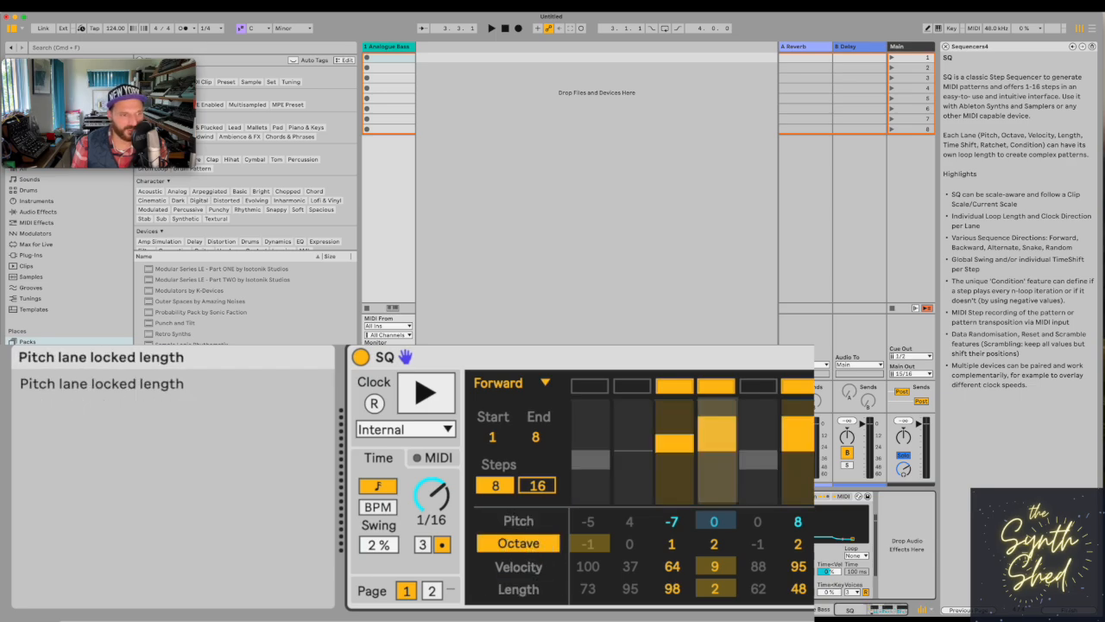
Switch from the Octave lane to the Pitch lane so step pitches like 4, 12, -6 show as bars
left_click(518, 521)
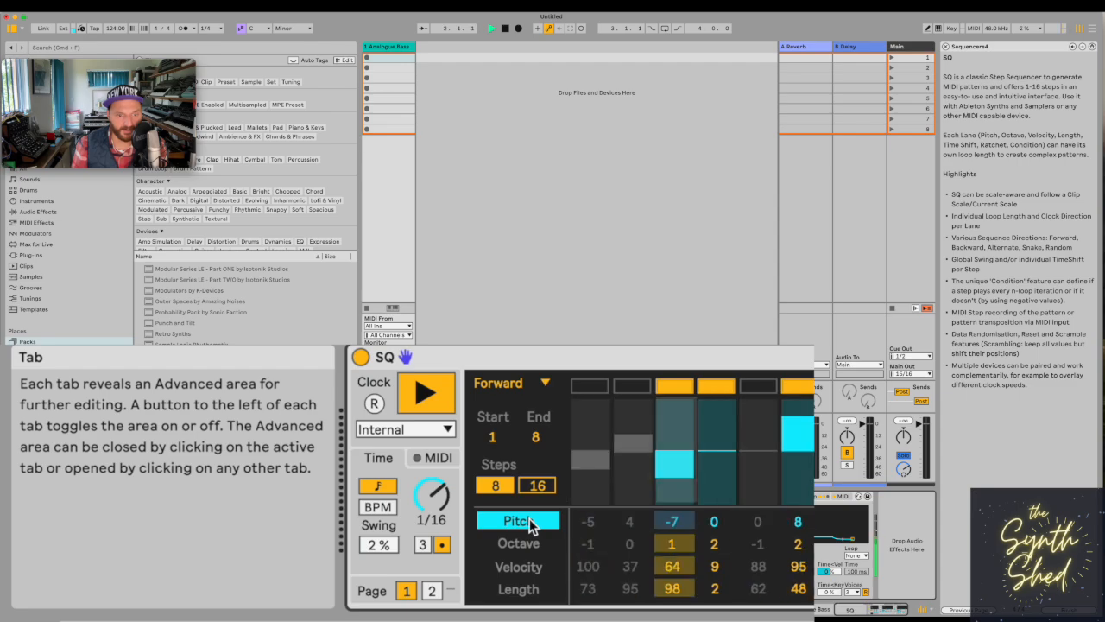
left_click(518, 520)
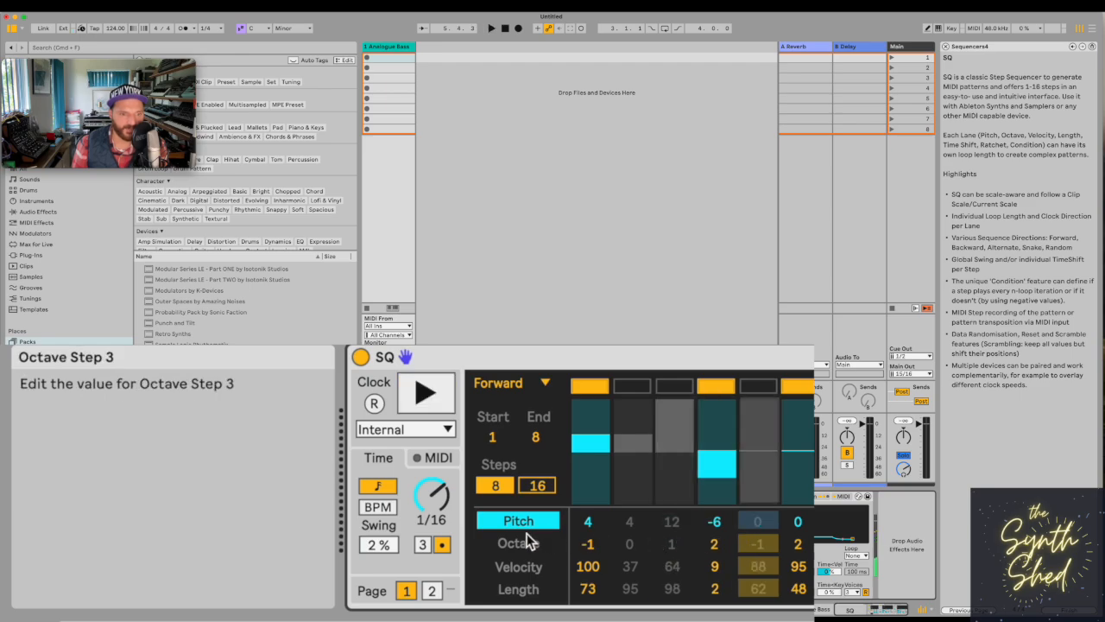
Open the Octave lane's editing area to adjust per-step octave shifts
left_click(518, 542)
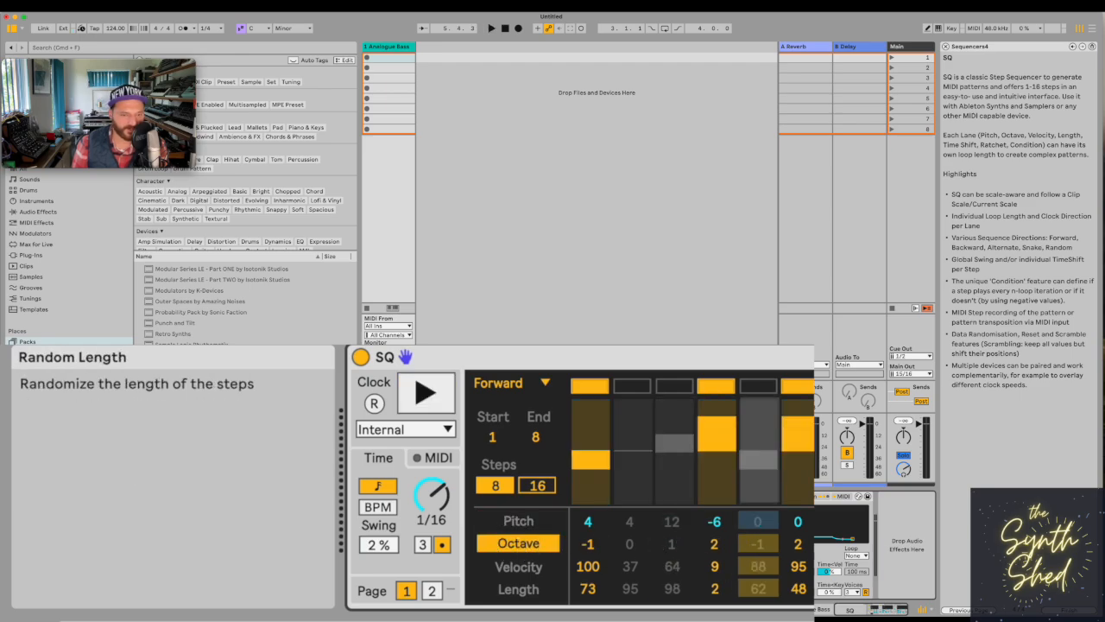